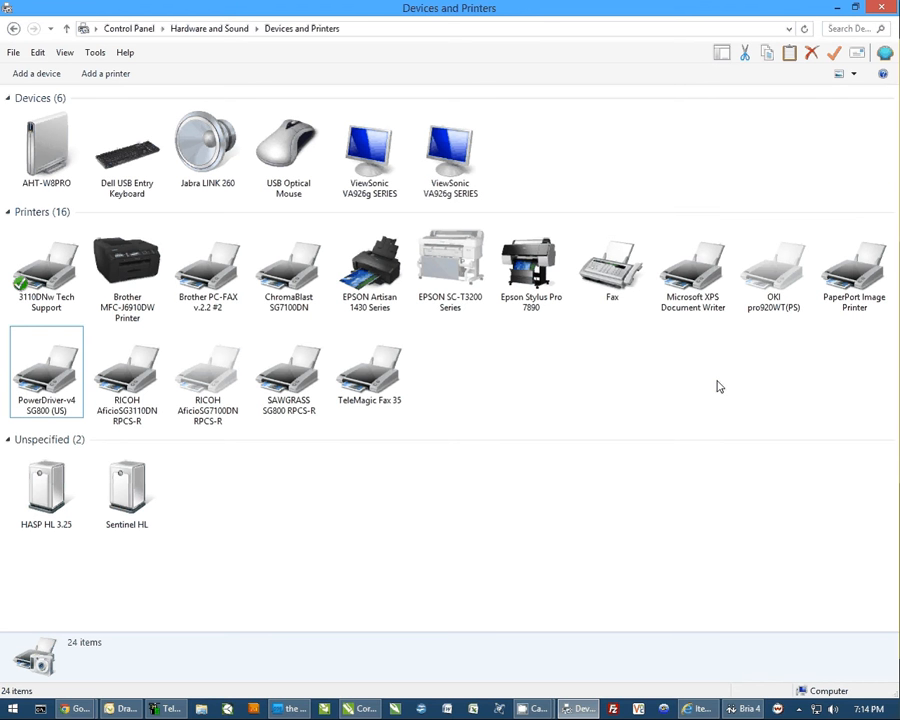
mouse_move(605, 362)
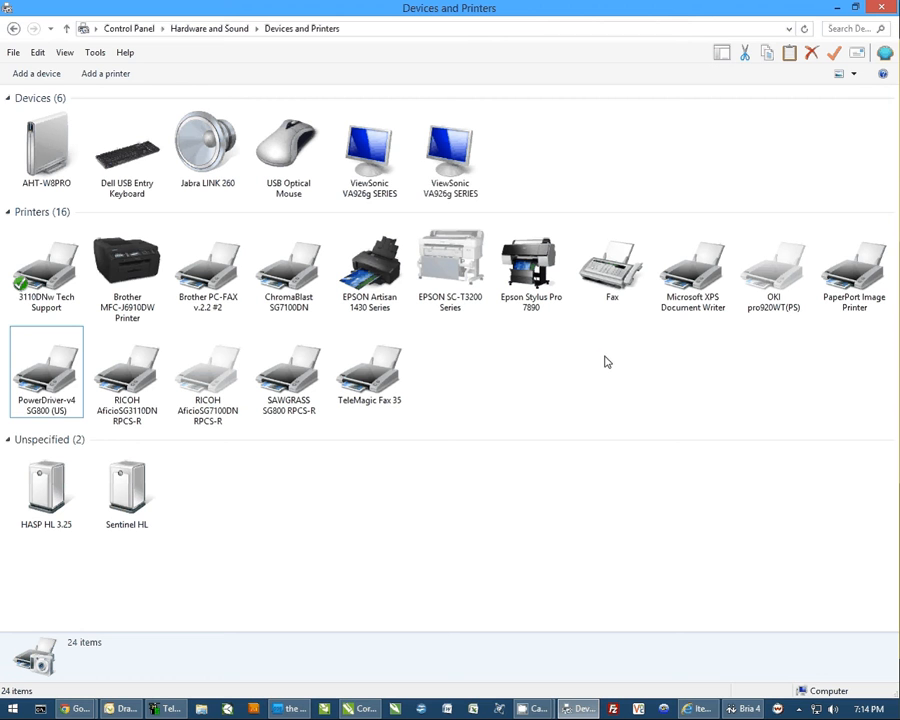
mouse_move(600, 392)
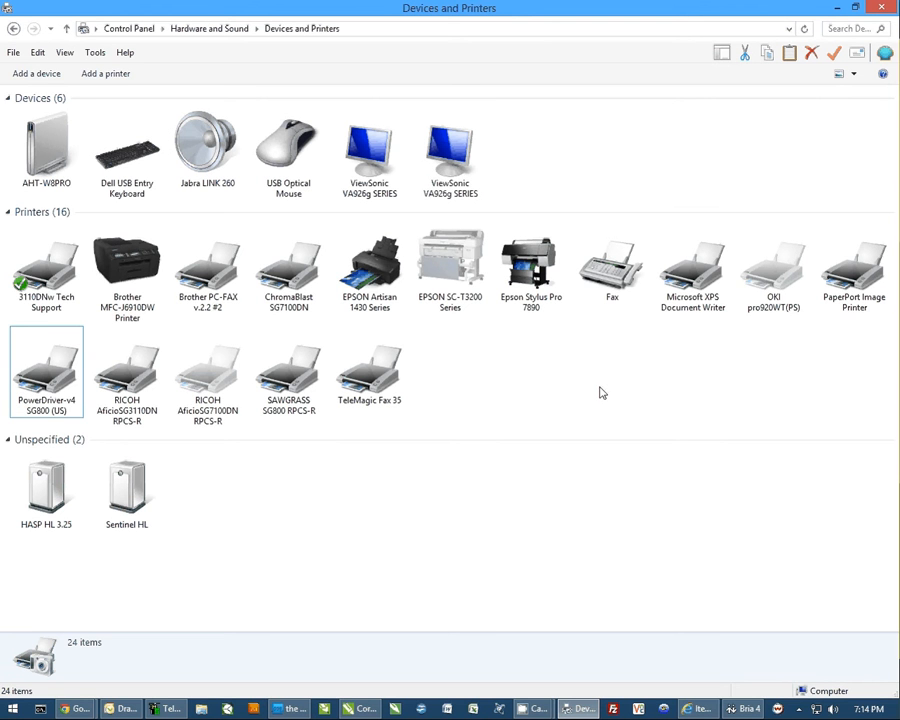
mouse_move(538, 393)
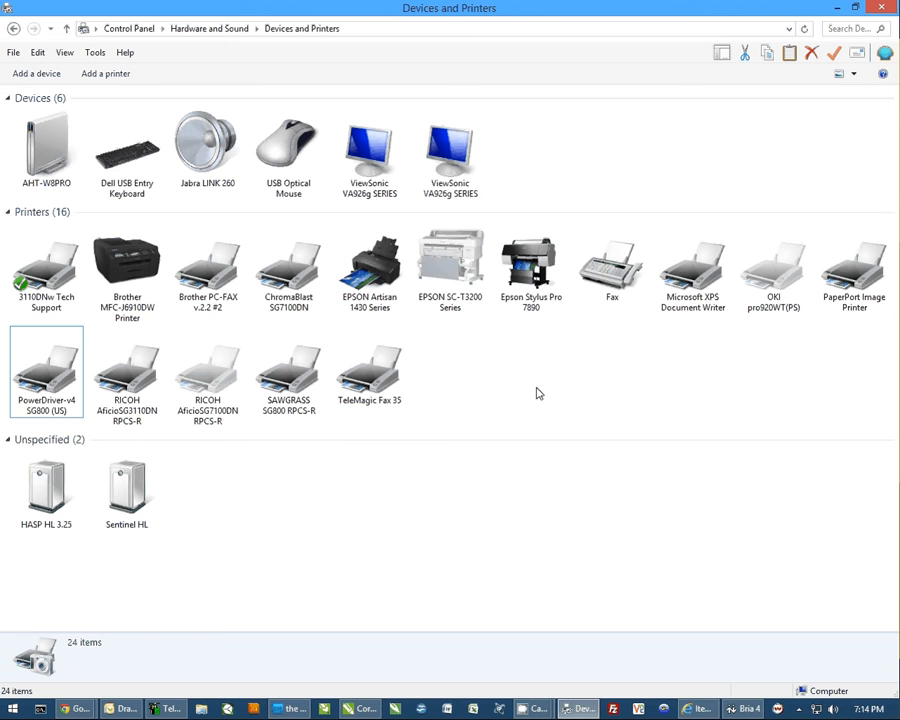
mouse_move(55, 390)
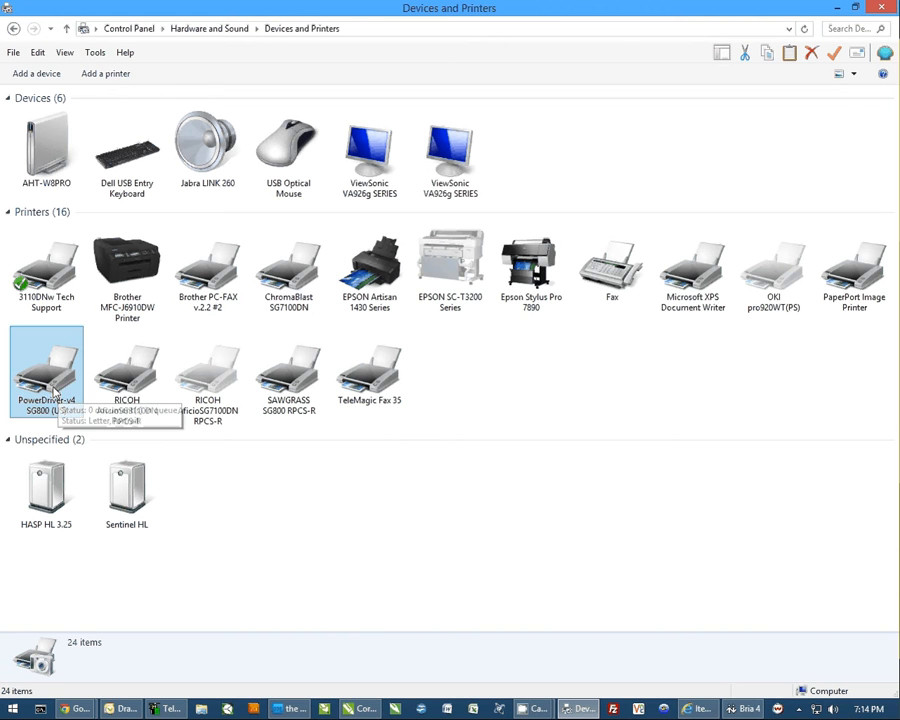
Step: Open Printing preferences for the PowerDriver-v4 SG800 printer and move the window higher
right_click(46, 370)
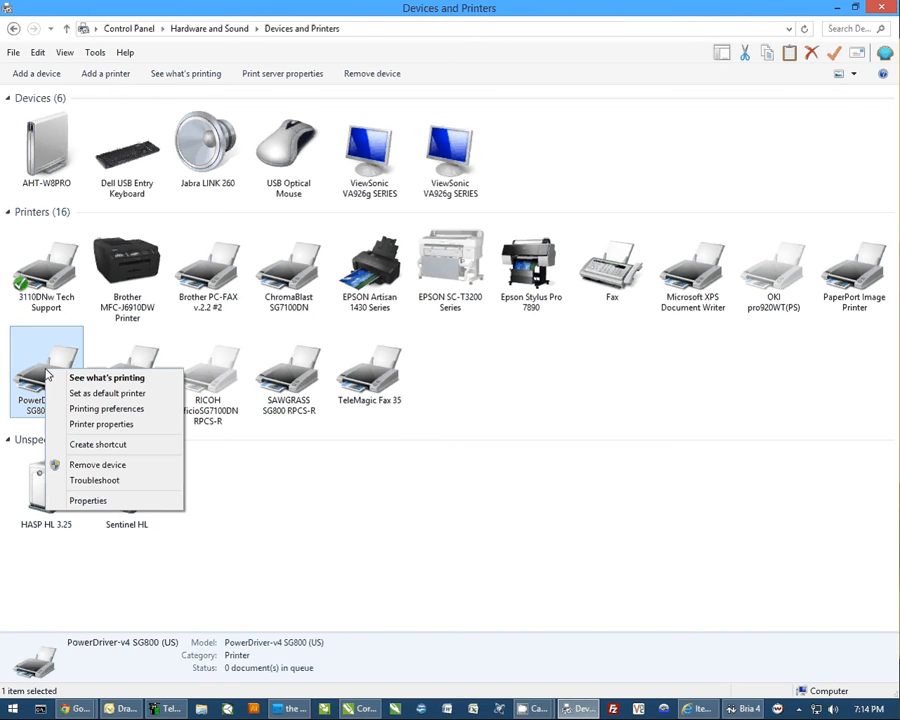
click(106, 408)
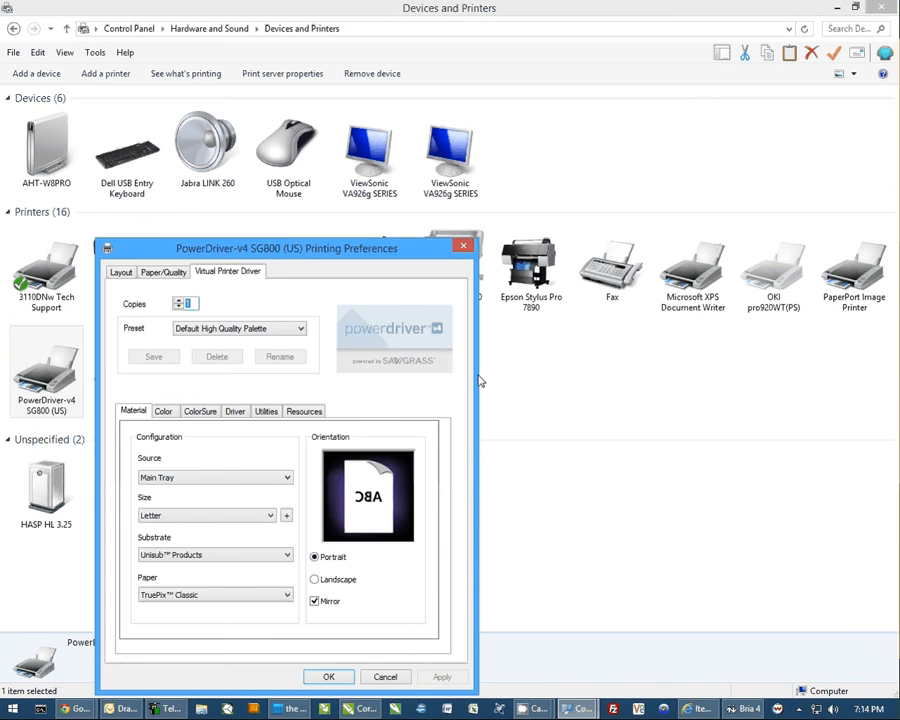
drag(287, 248, 456, 126)
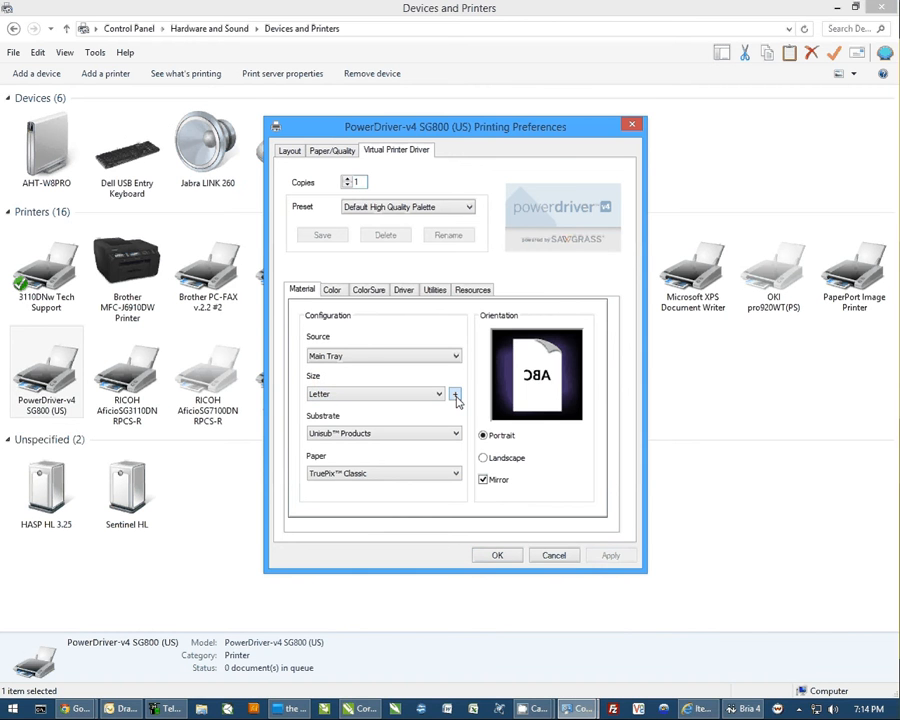
Step: Enter a custom paper size '15oz Mug Paper', 4 inches wide by 9.5 inches high
click(456, 393)
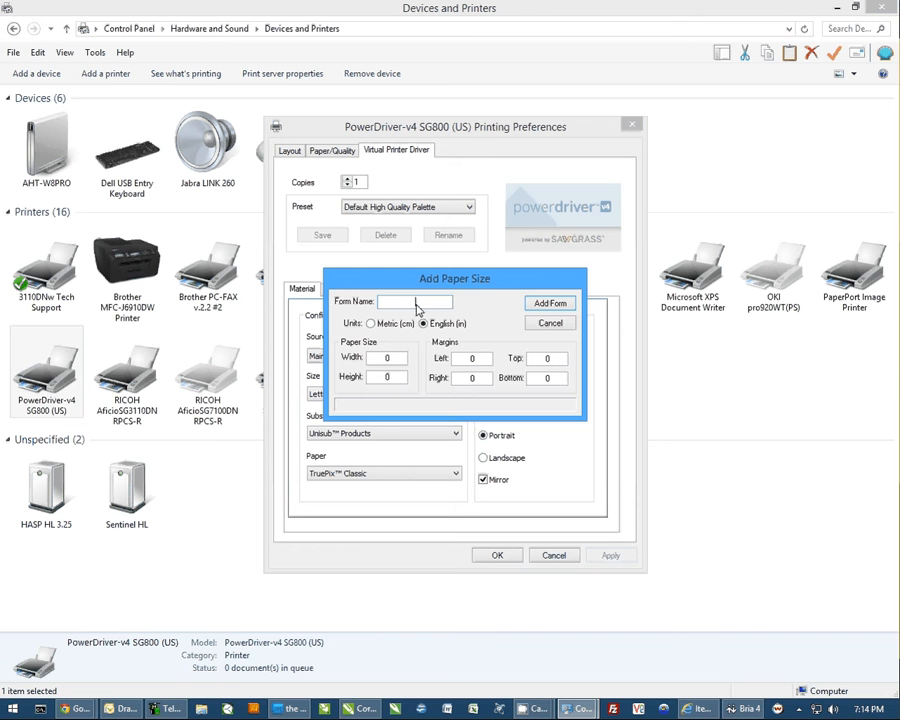
text(15oz Mug)
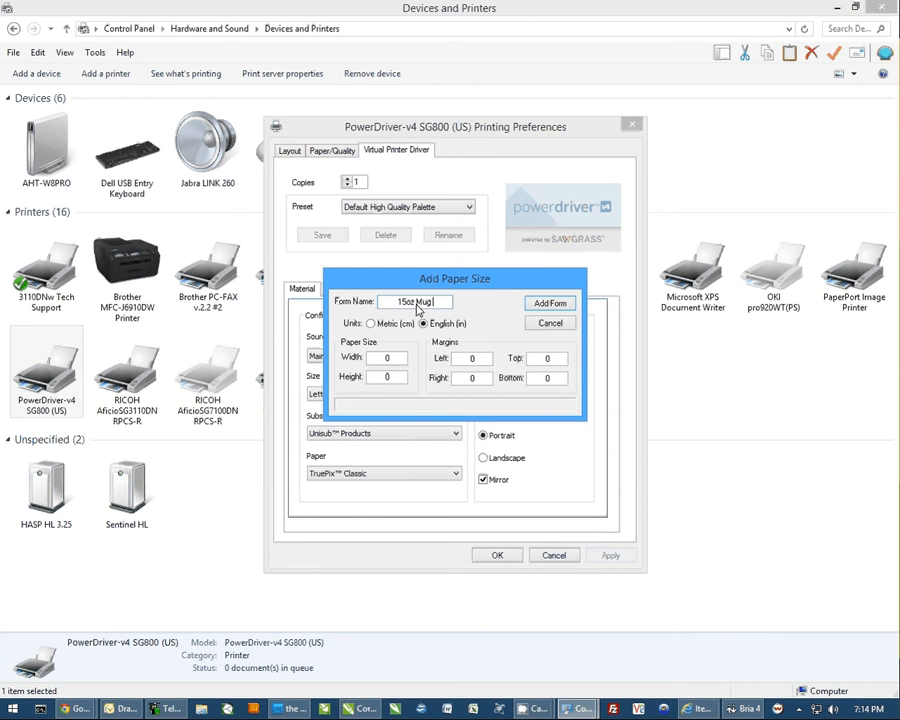
text(Paper)
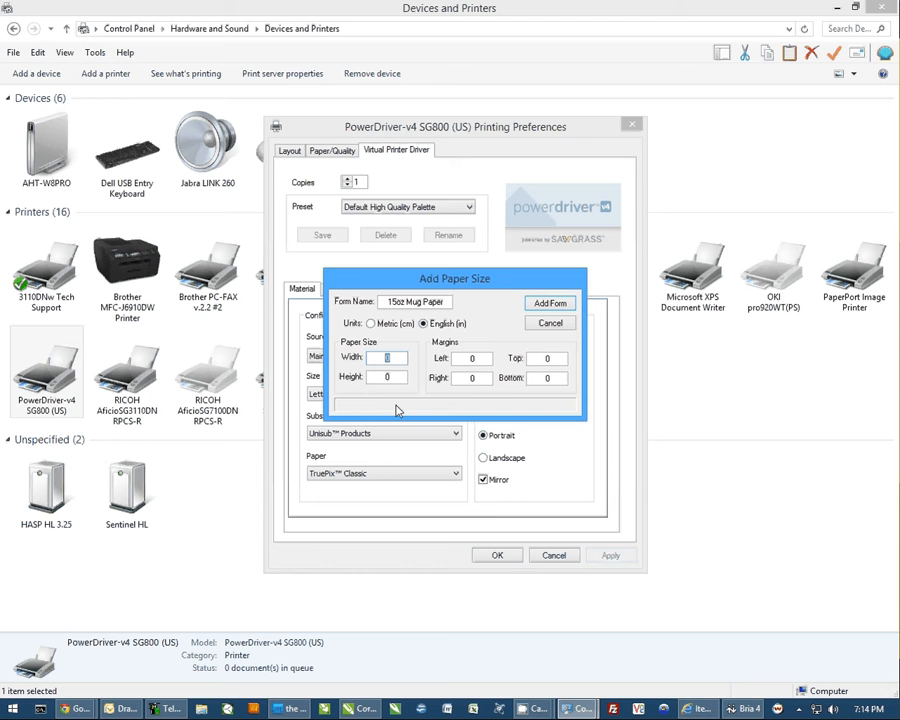
text(4)
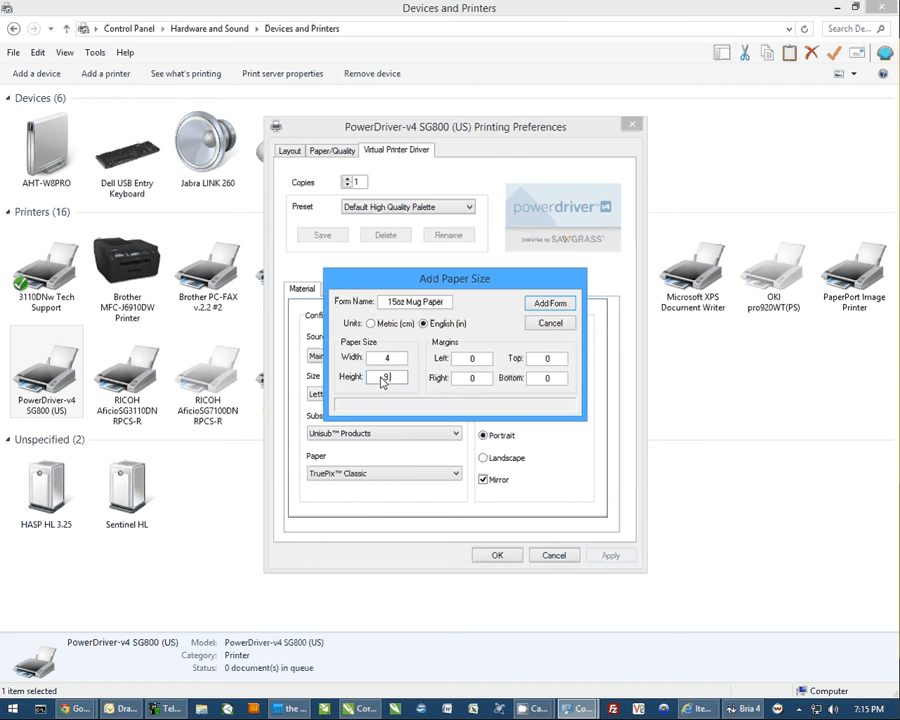
text(9.5)
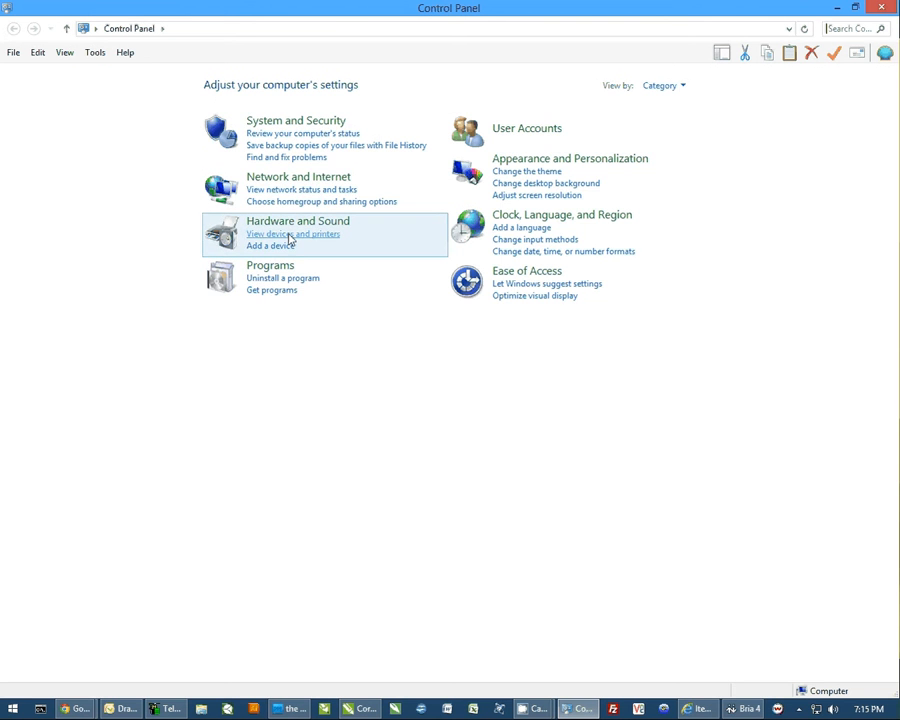
Step: Go to Devices and Printers and reopen PowerDriver-v4 SG800 (US) printing preferences
click(293, 234)
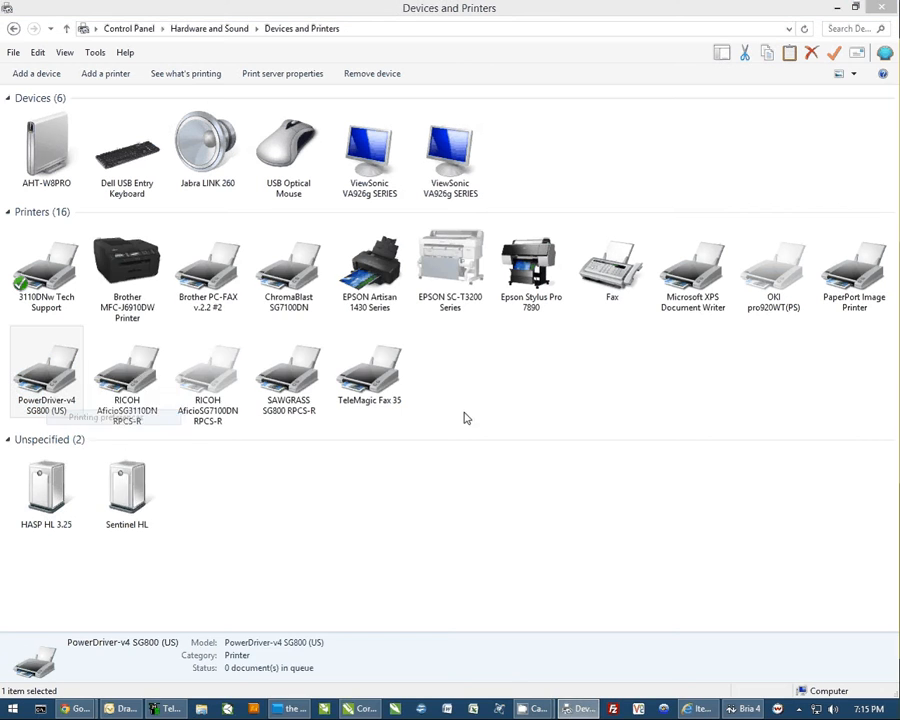
click(268, 516)
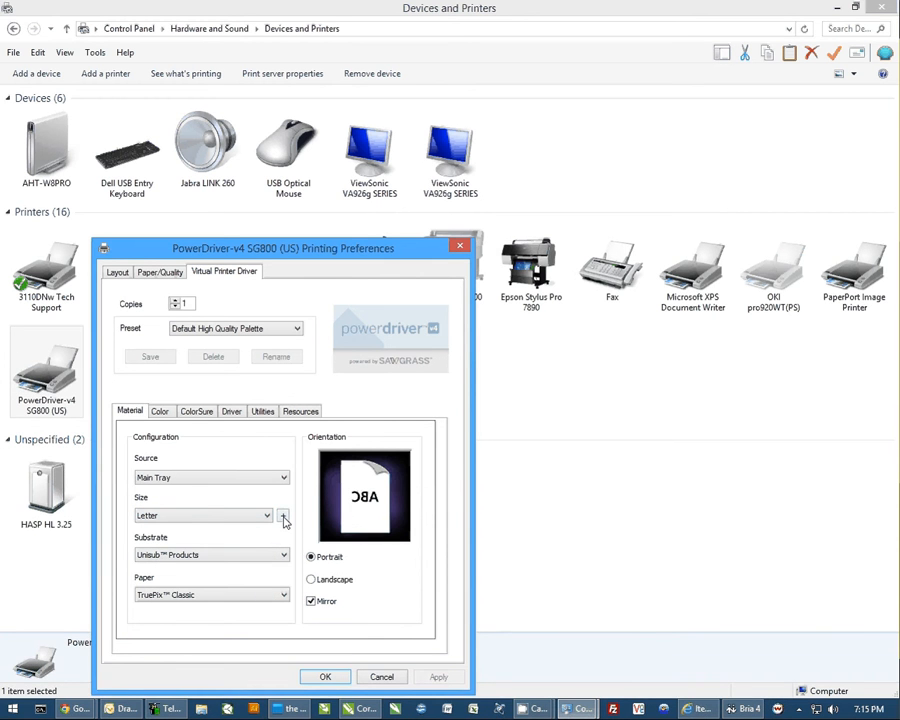
Step: Add a custom paper form named 'asdf', acknowledge the confirmation, and close Printing Preferences
click(284, 515)
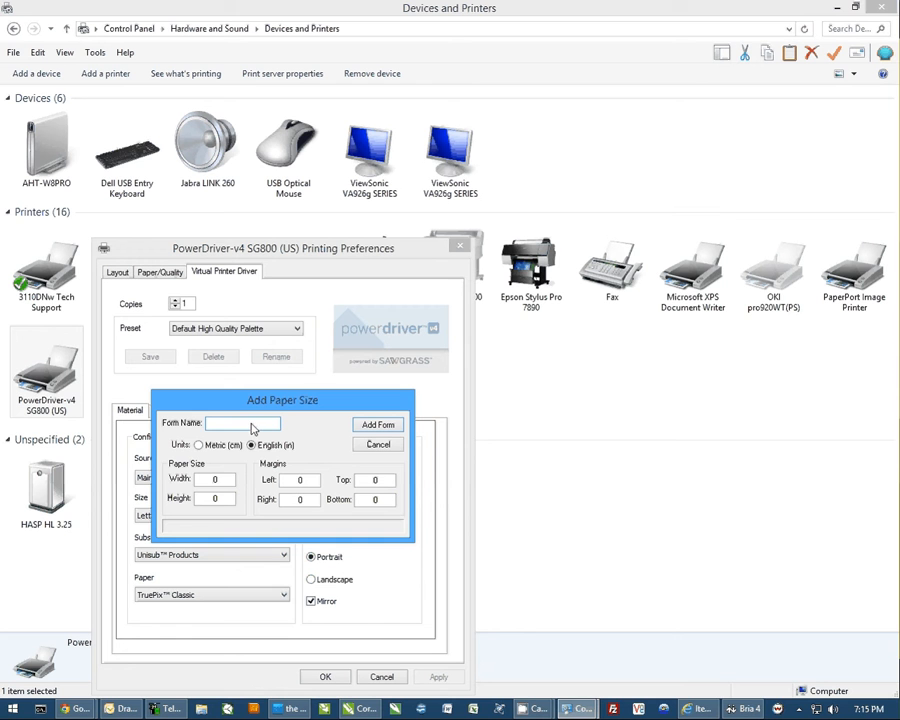
text(asdf)
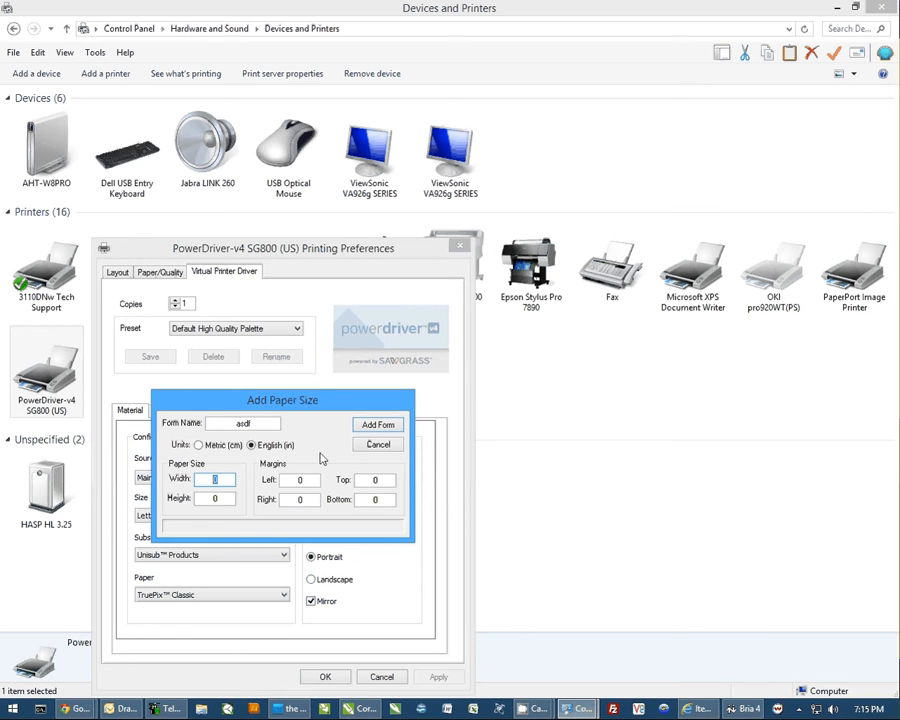
click(377, 424)
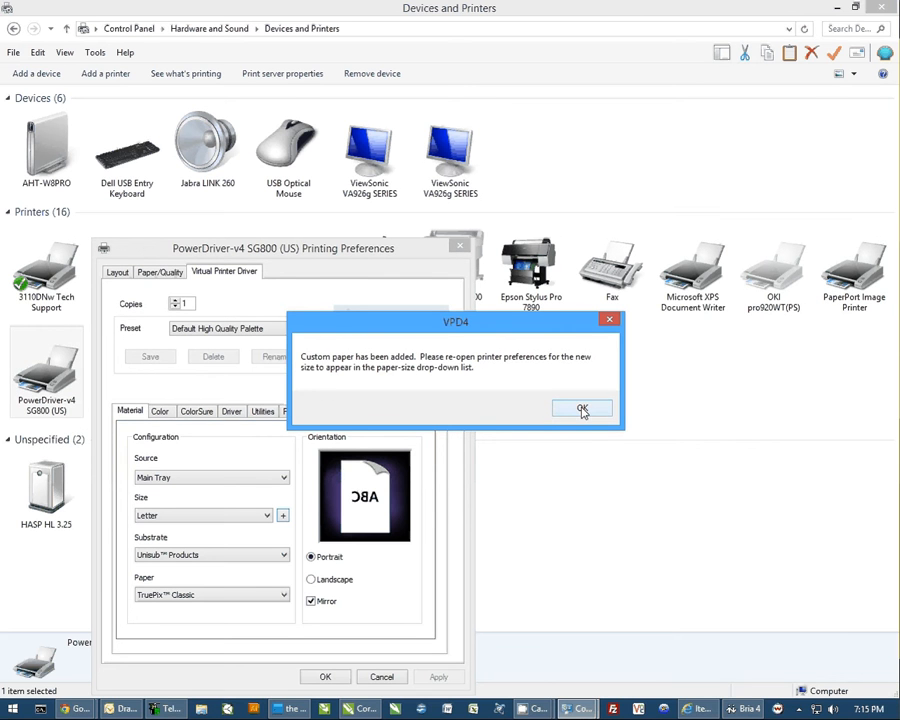
click(582, 409)
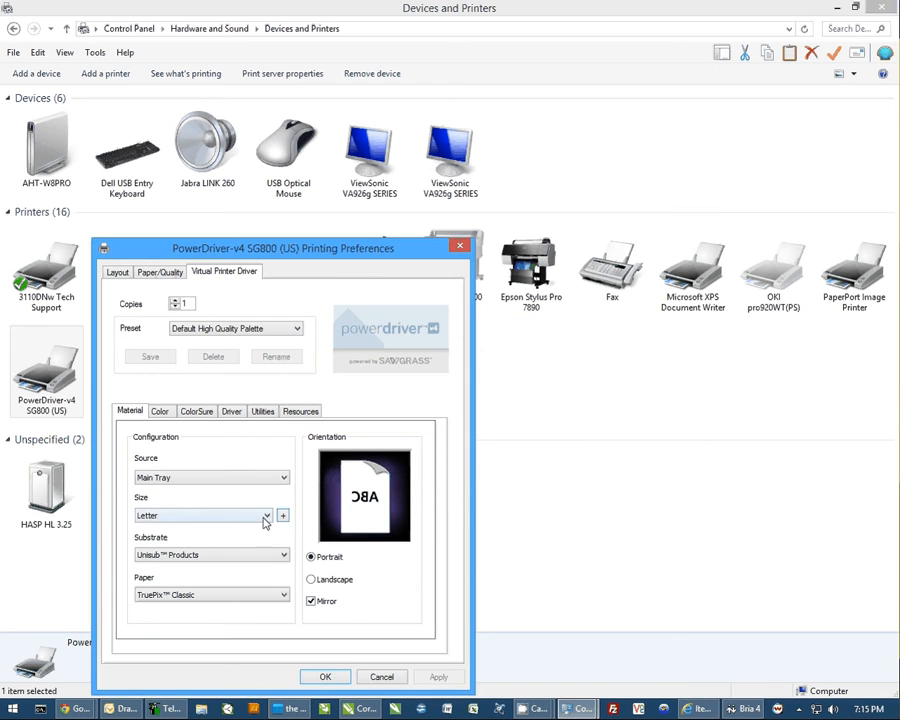
click(265, 515)
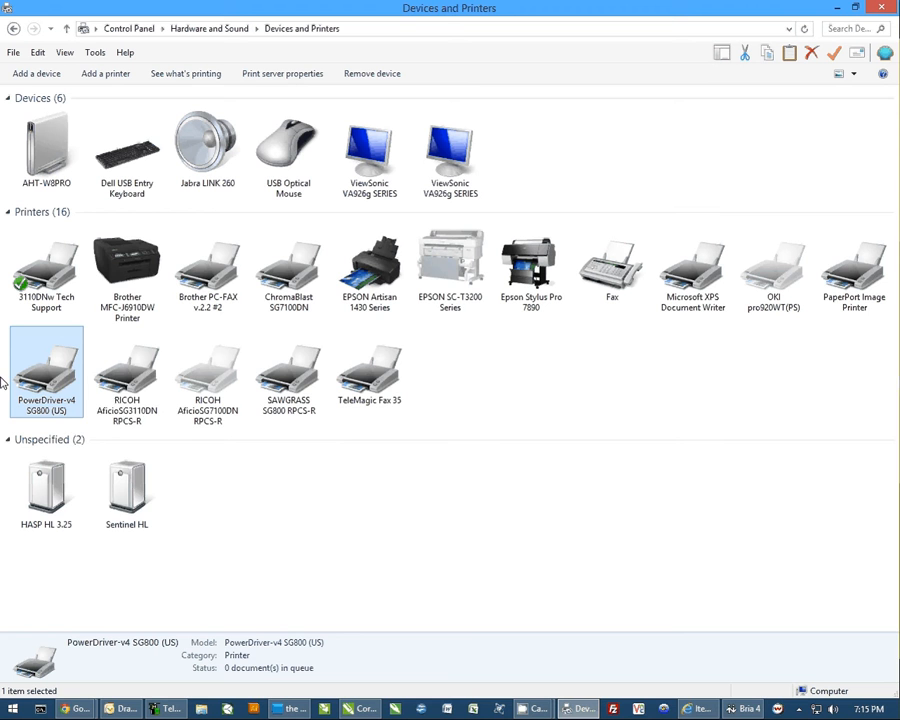
mouse_move(400, 428)
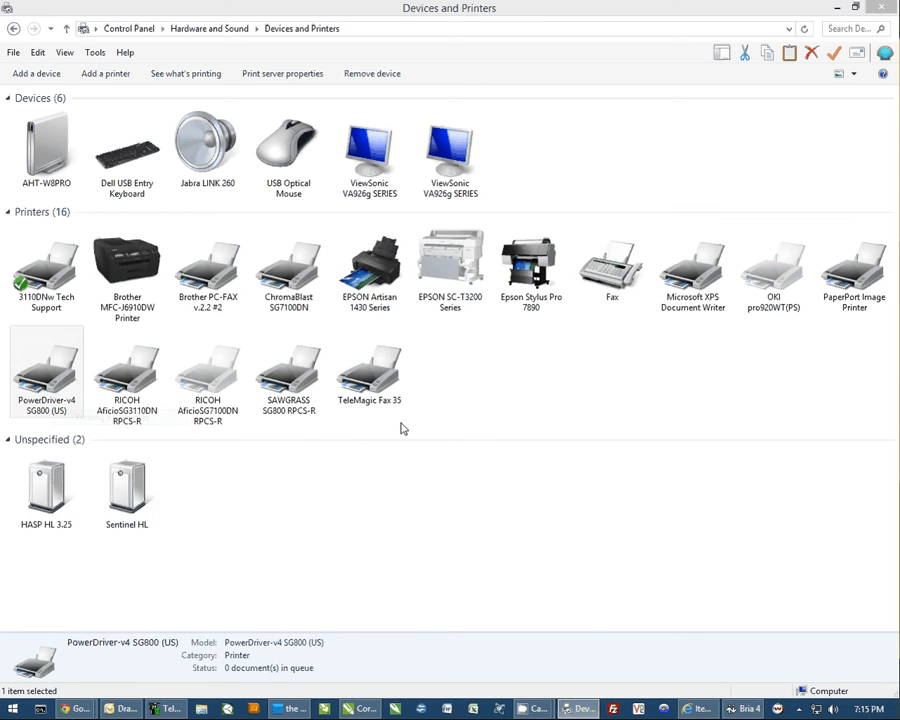
click(258, 515)
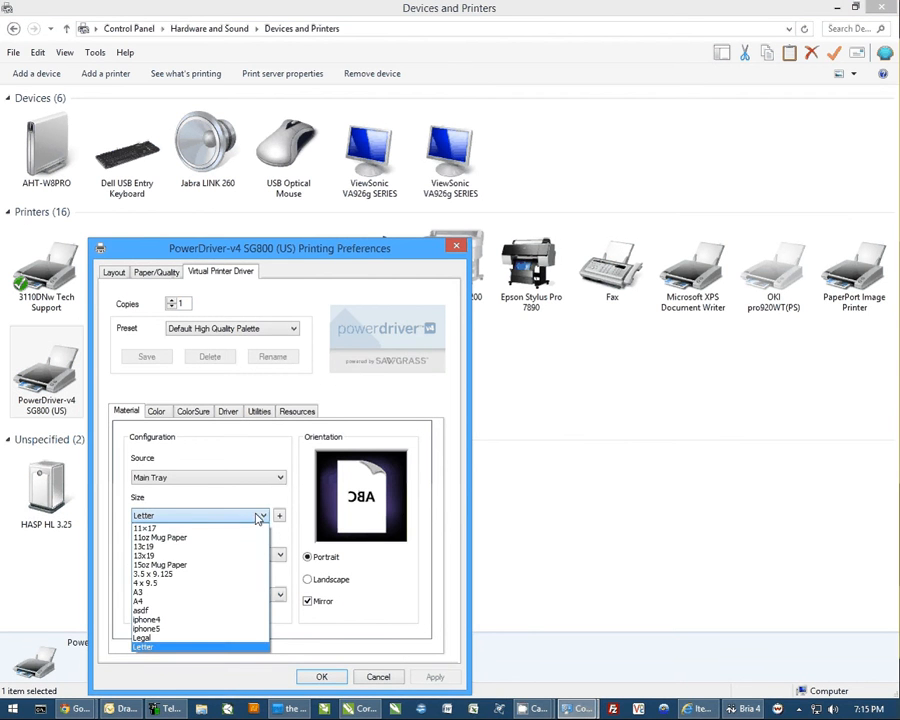
mouse_move(143, 638)
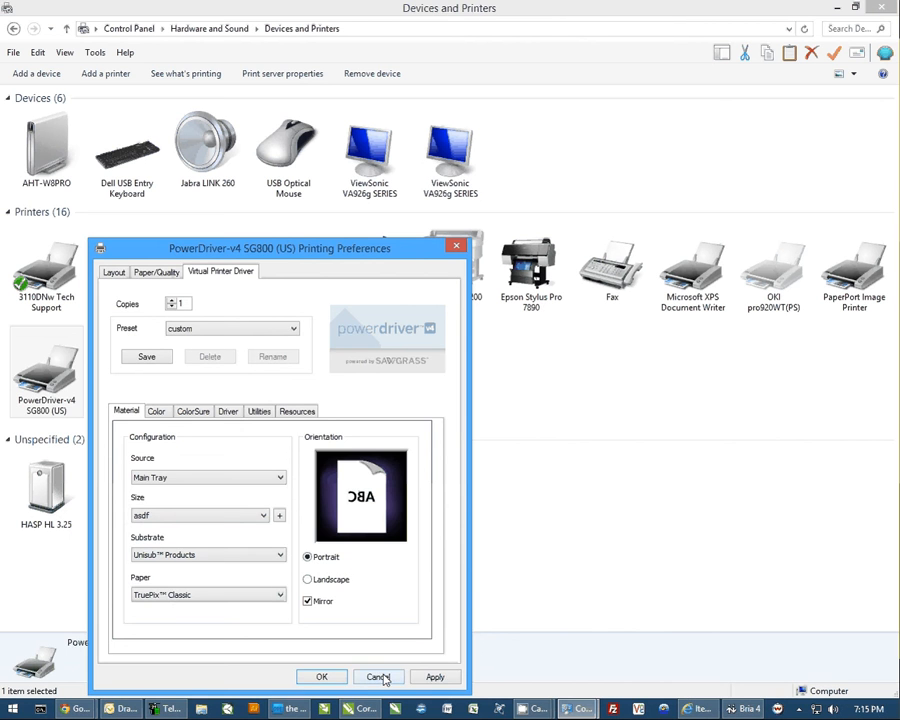
click(378, 677)
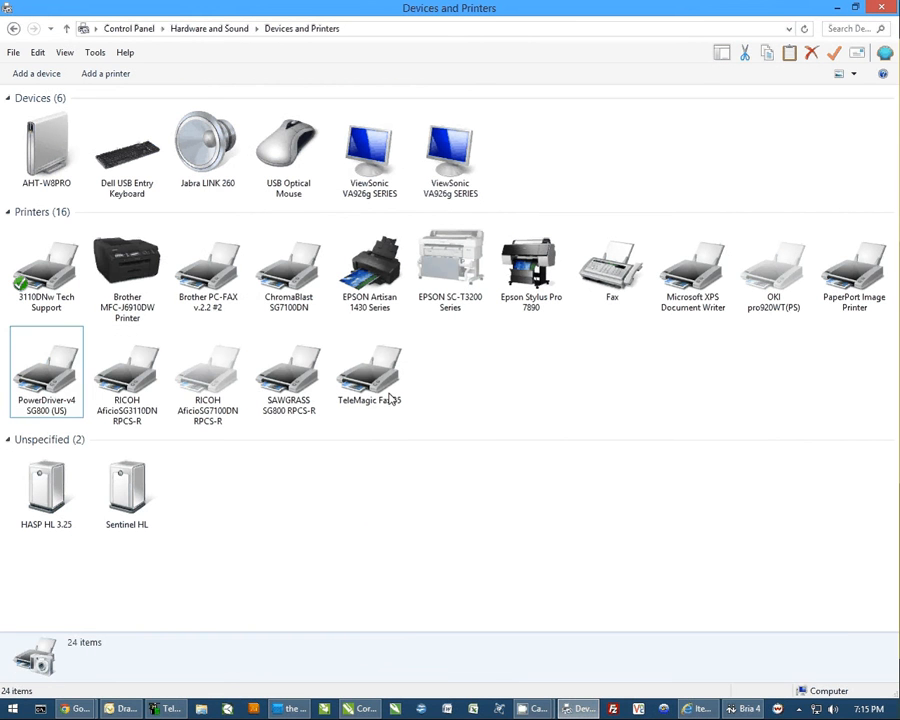
click(46, 370)
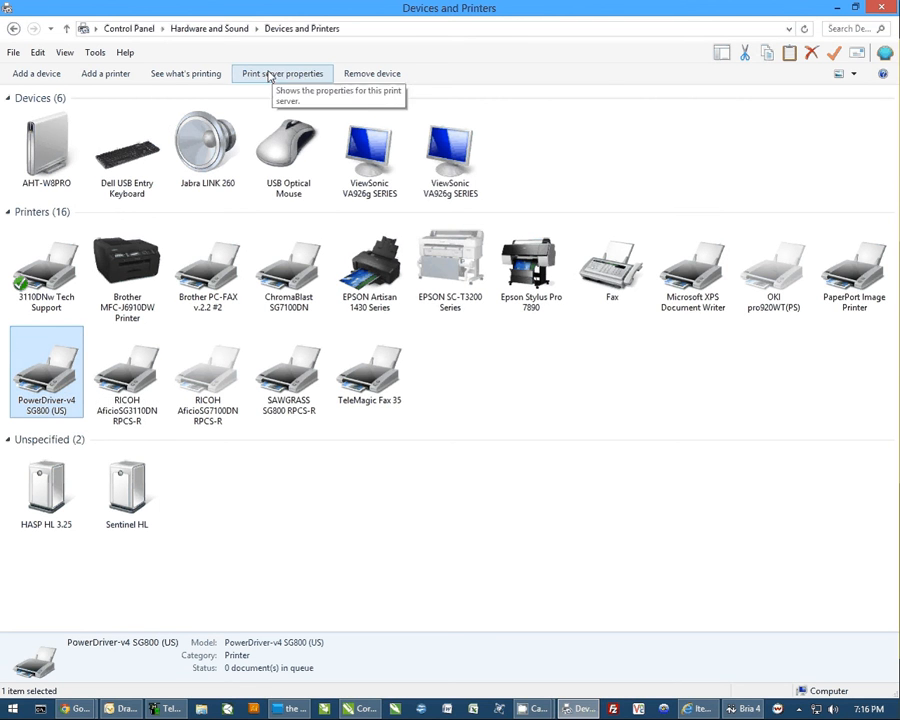
Step: Open Print Server Properties and scroll the Forms list to locate the asdf form
click(281, 73)
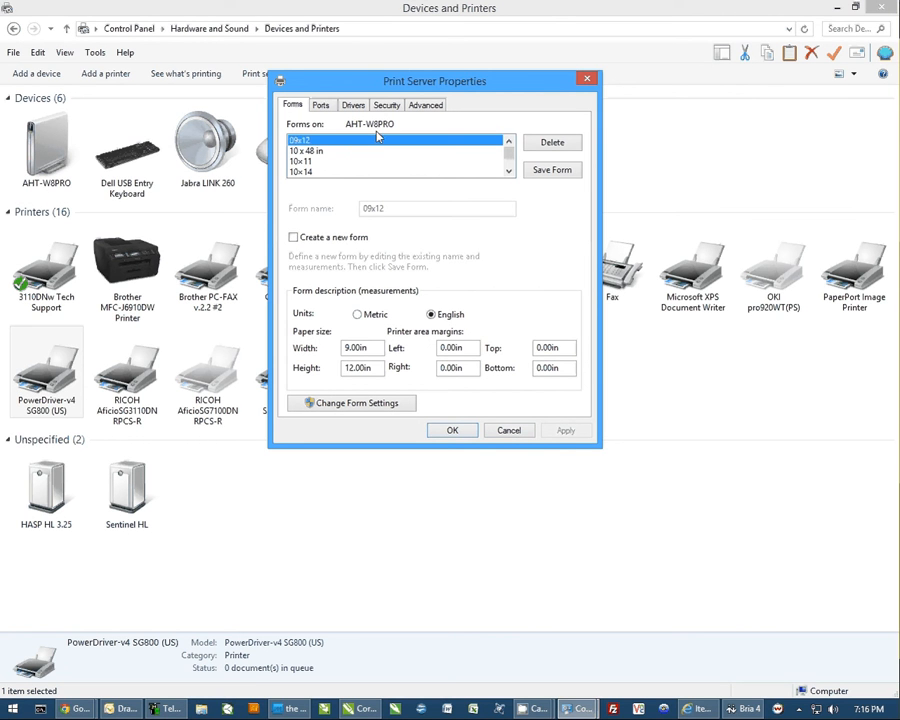
click(508, 170)
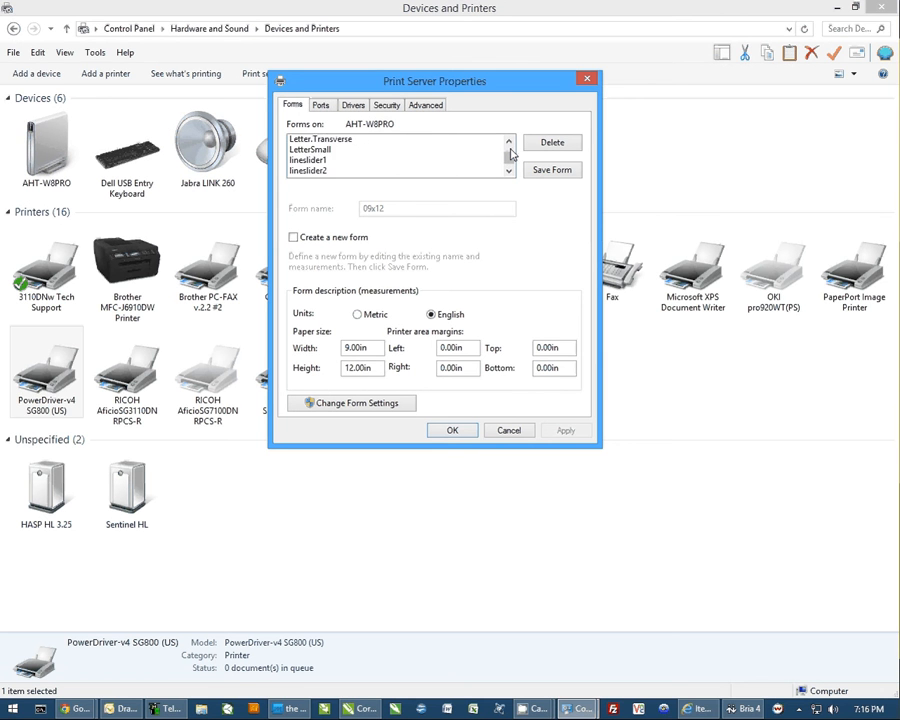
scroll(down, 3)
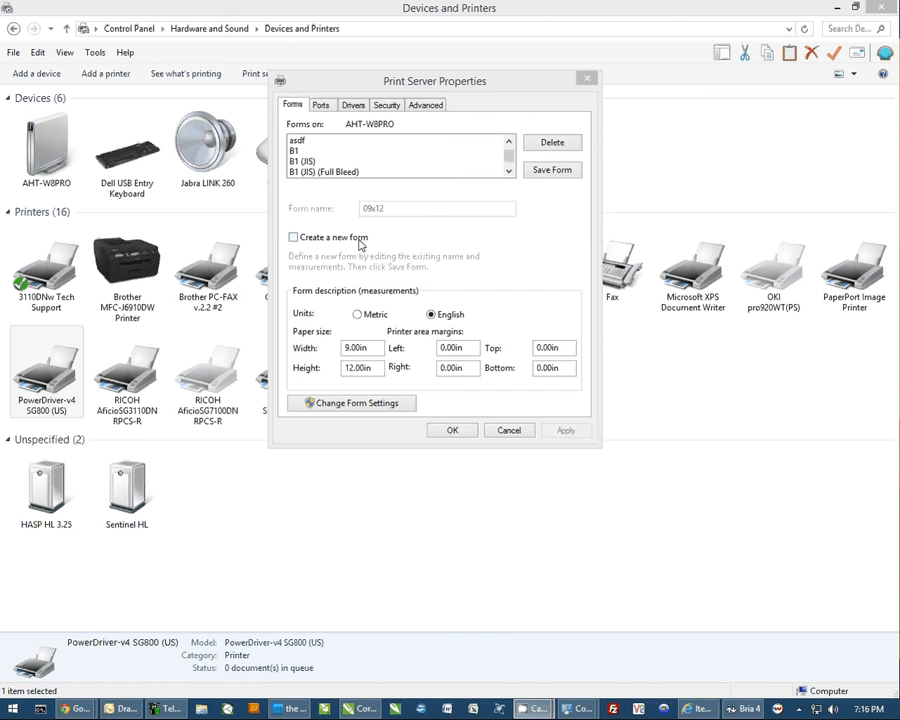
click(297, 140)
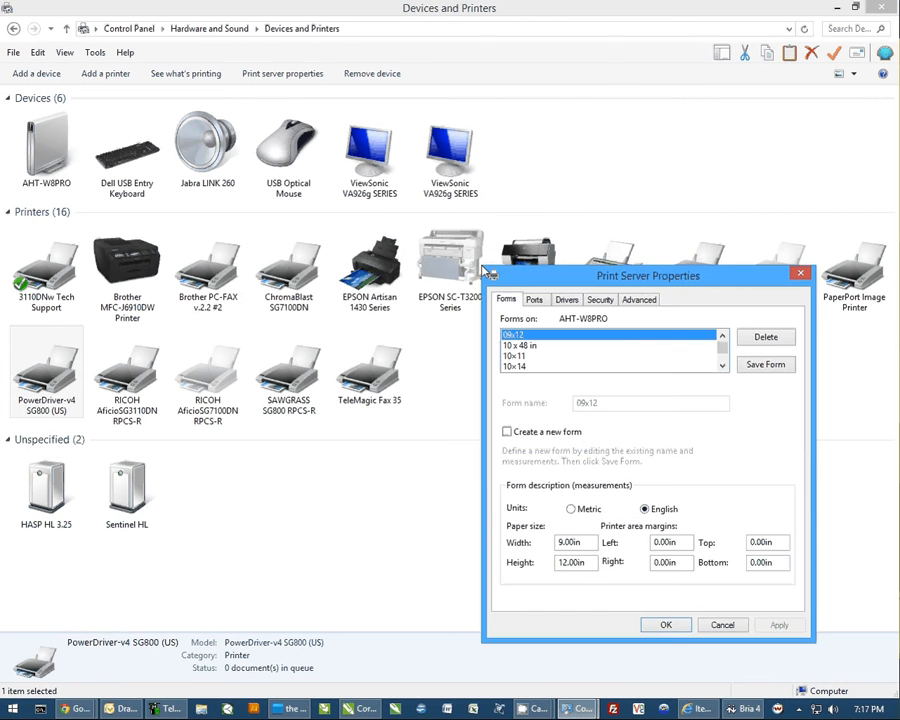
Step: Change the asdf form from 2x2 to 3x3 inches, save it, and close Print Server Properties
drag(648, 275, 502, 186)
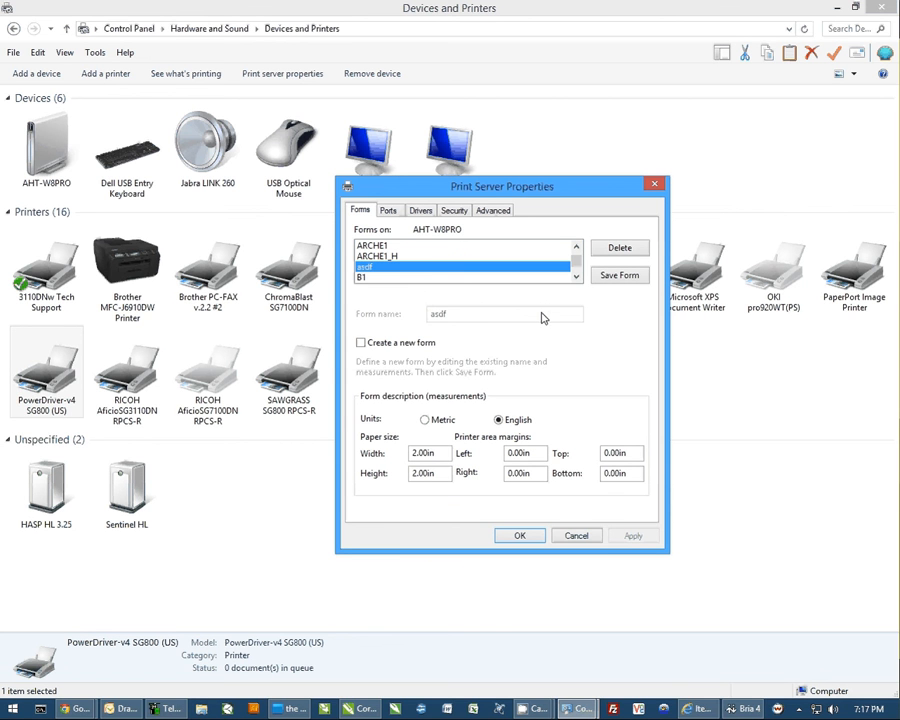
mouse_move(378, 463)
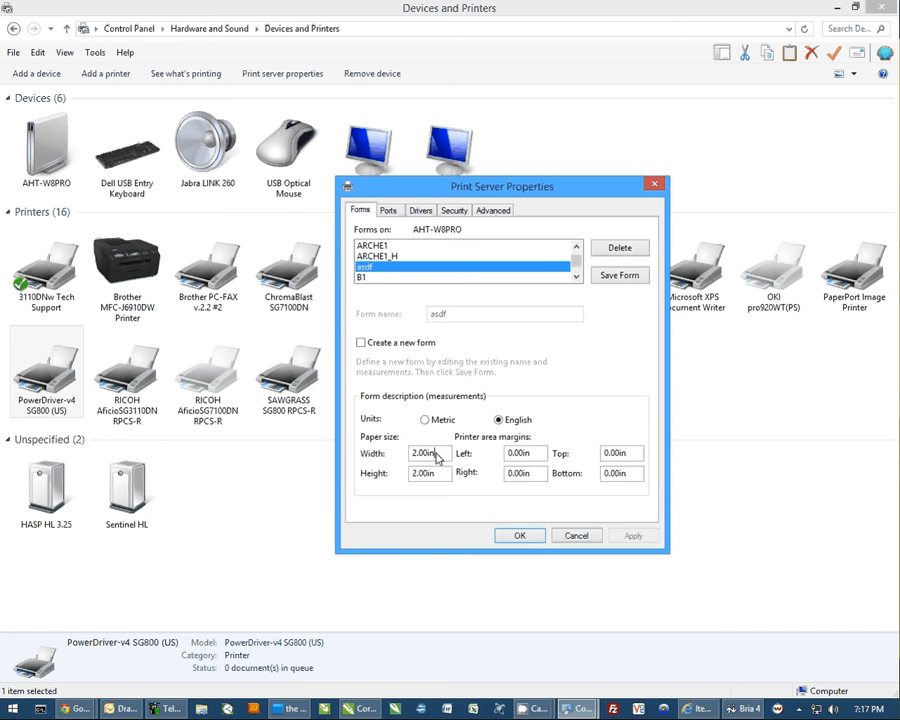
text(3)
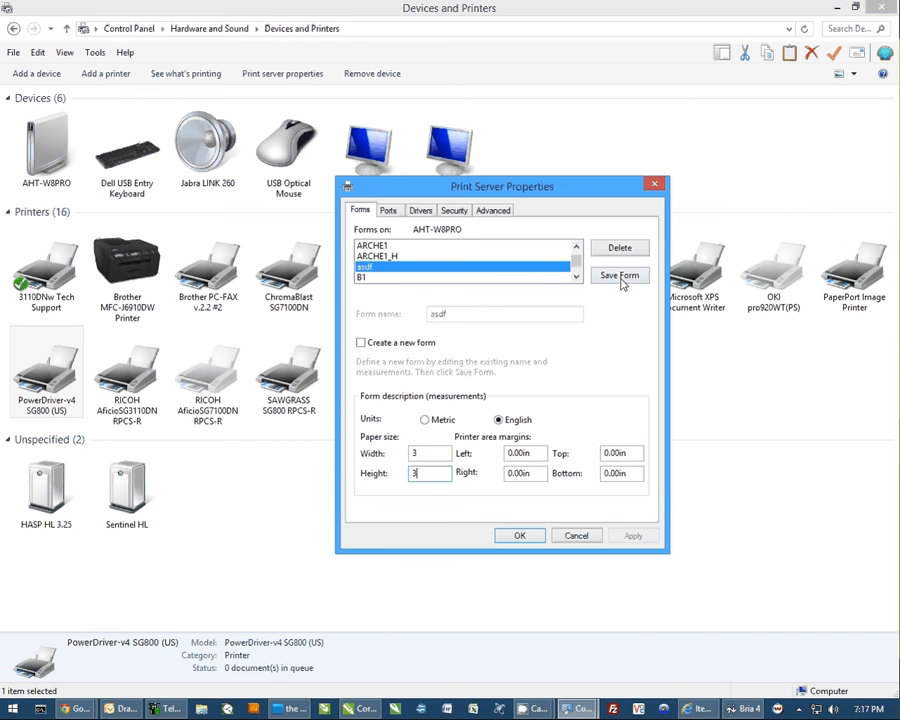
click(619, 275)
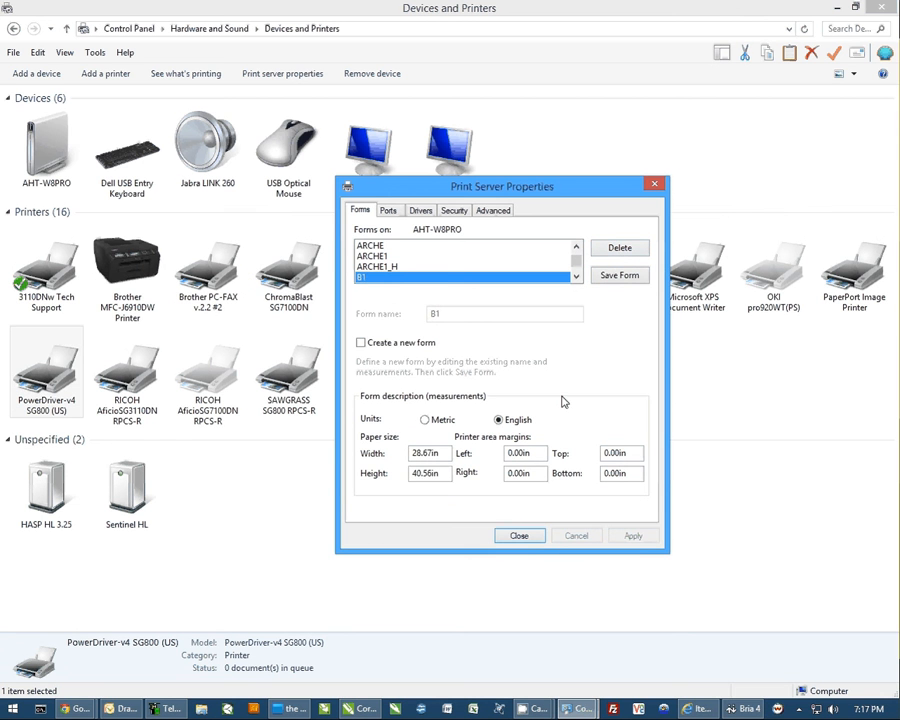
click(519, 535)
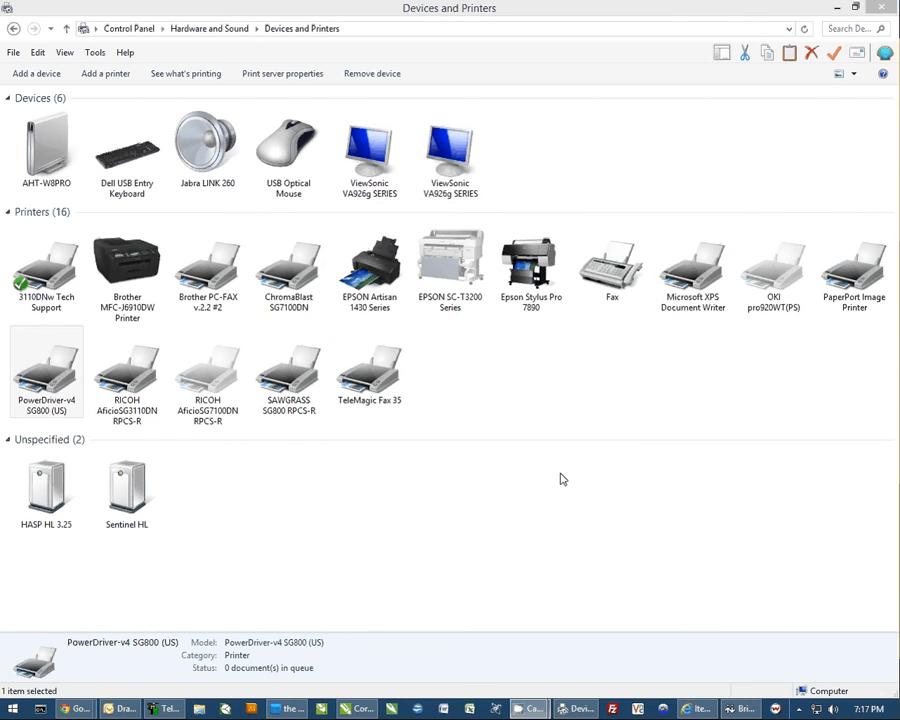
right_click(46, 370)
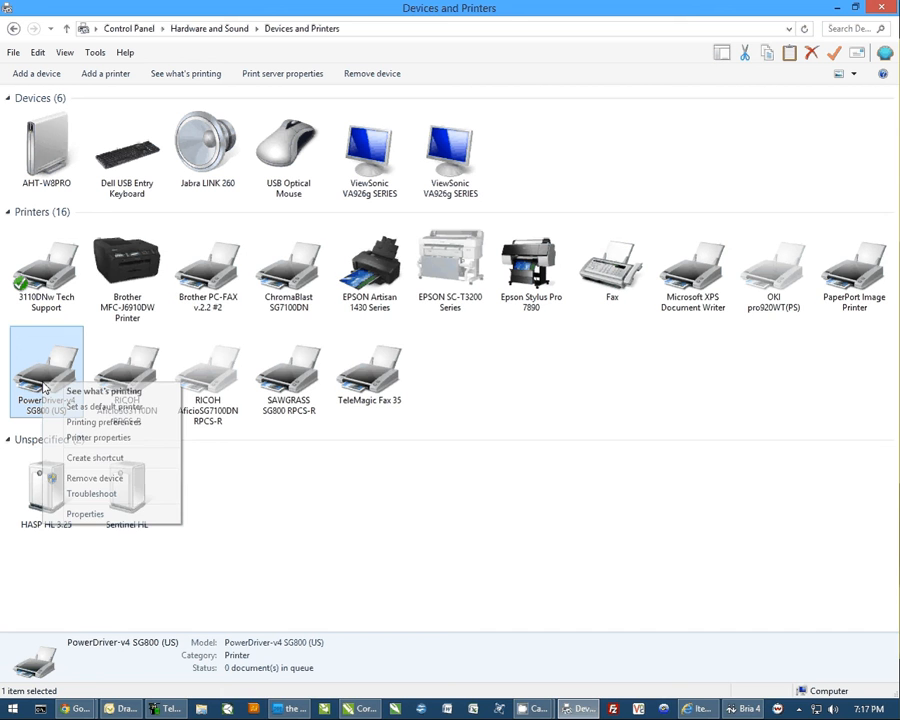
click(99, 421)
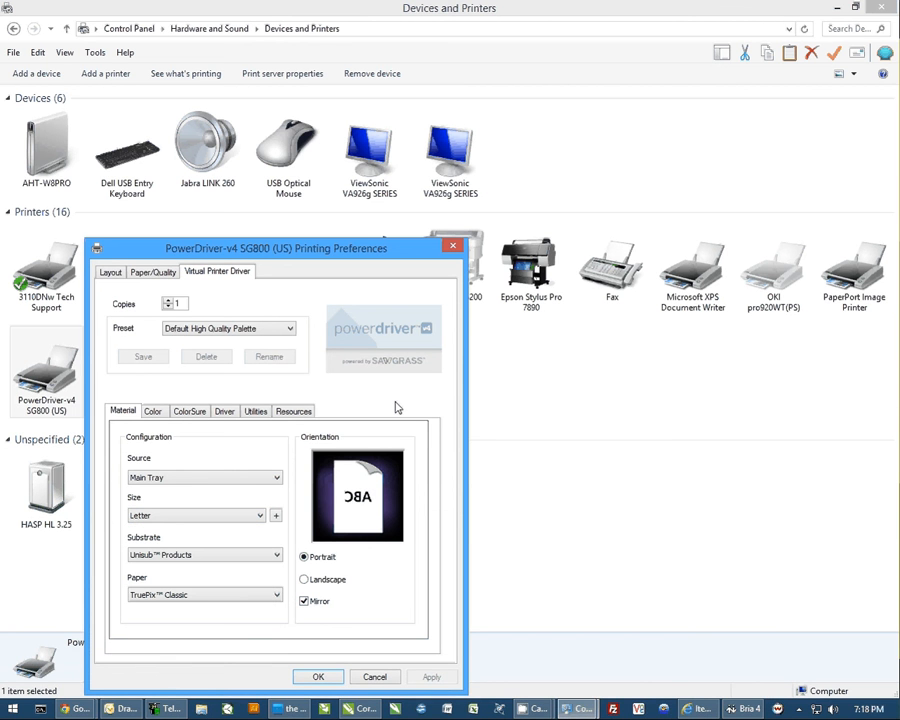
mouse_move(375, 665)
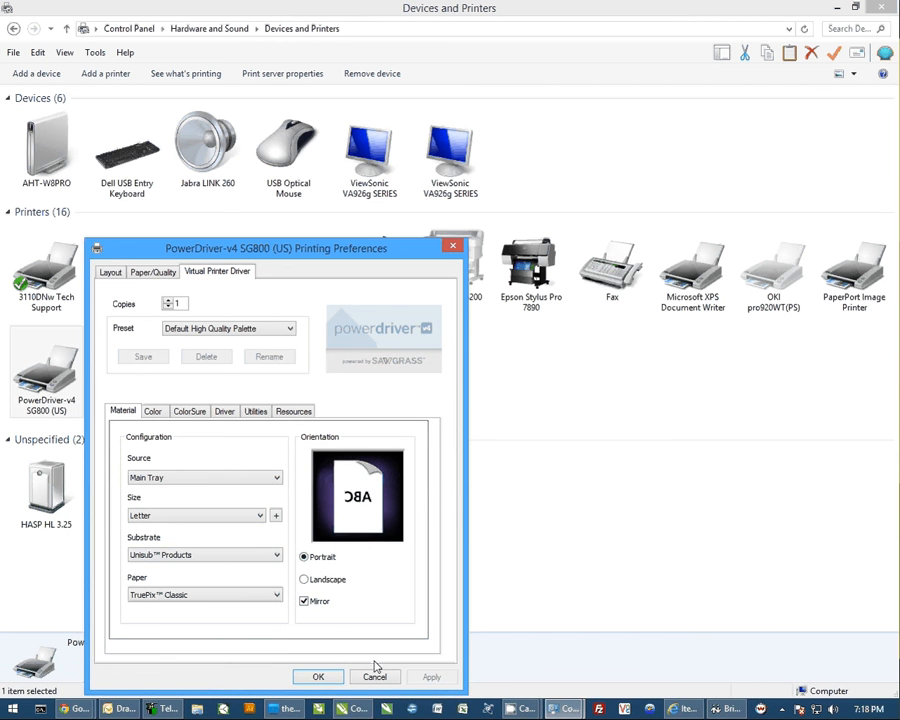
click(374, 676)
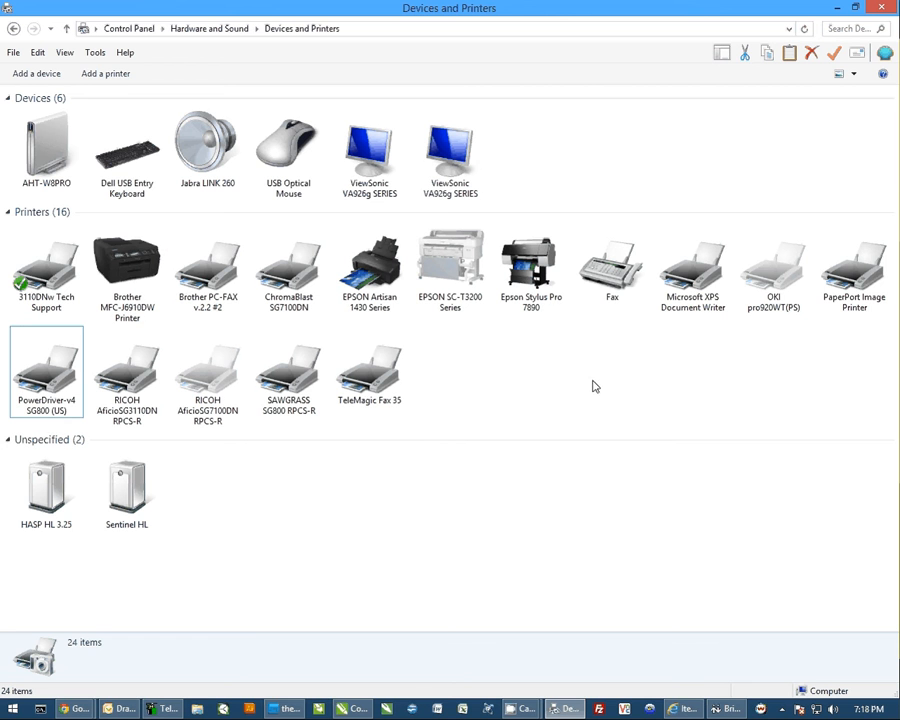
mouse_move(603, 392)
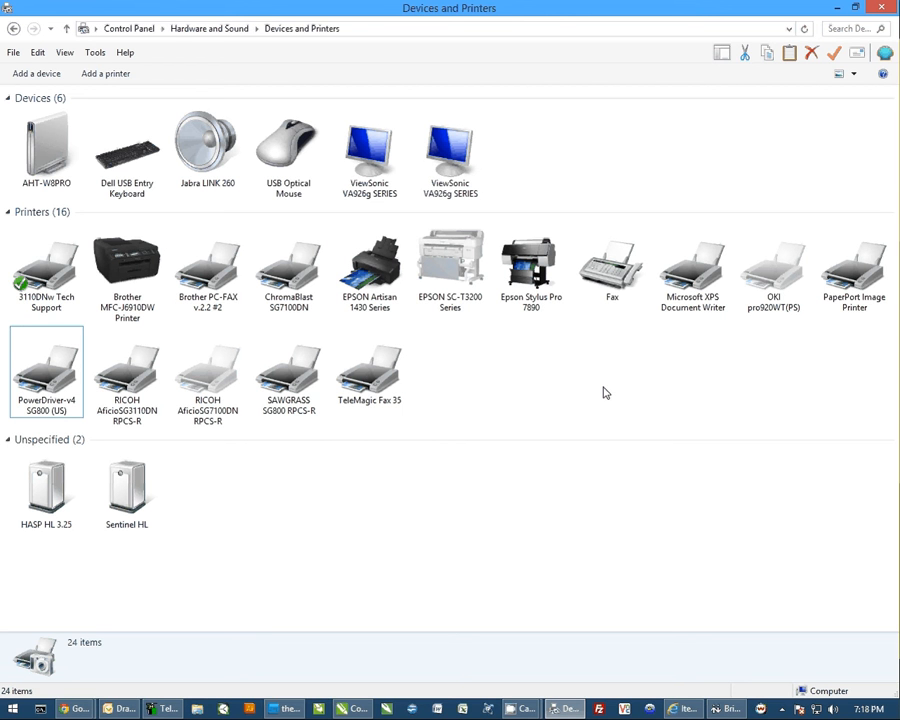
mouse_move(573, 391)
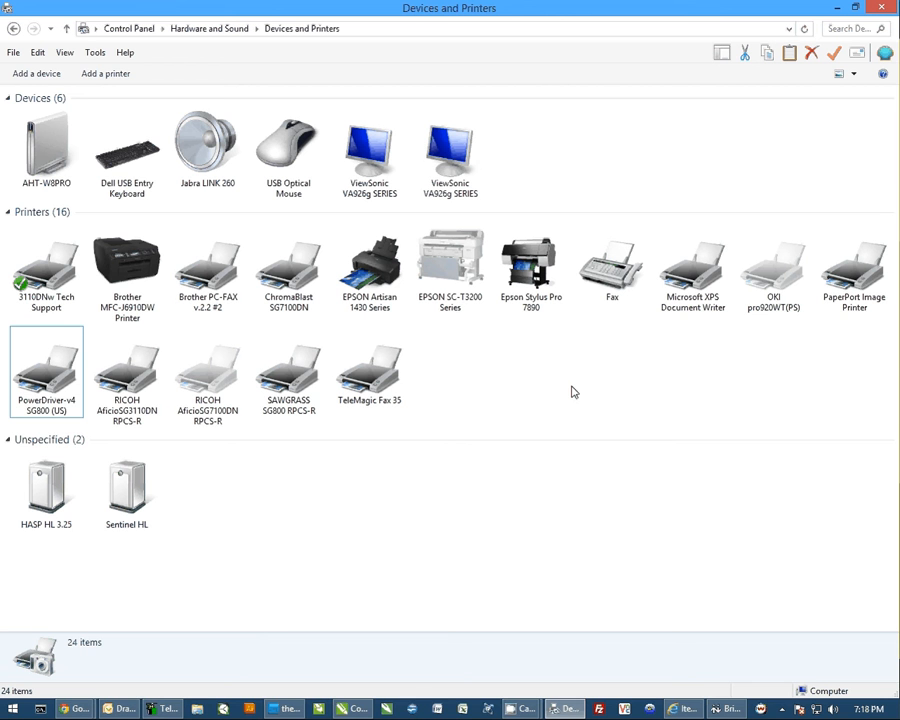